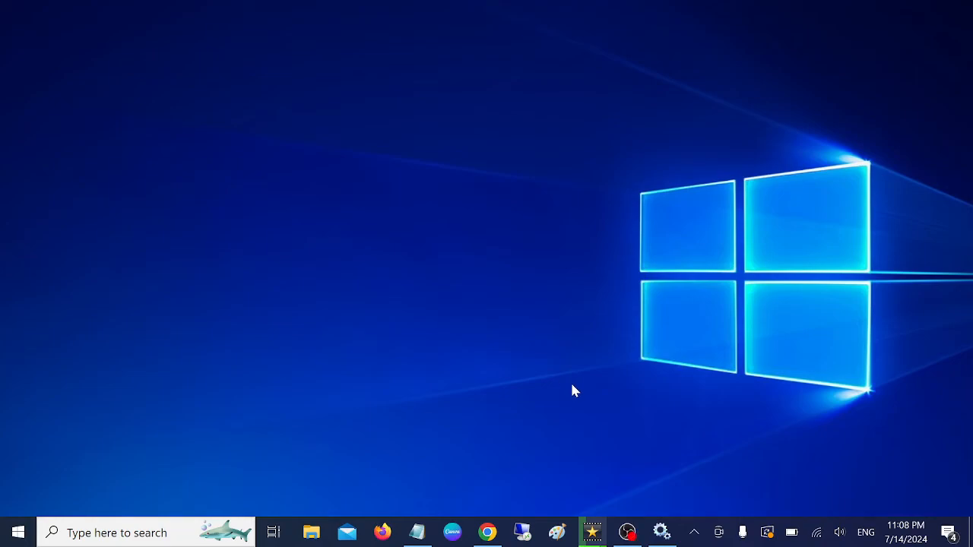
mouse_move(660, 532)
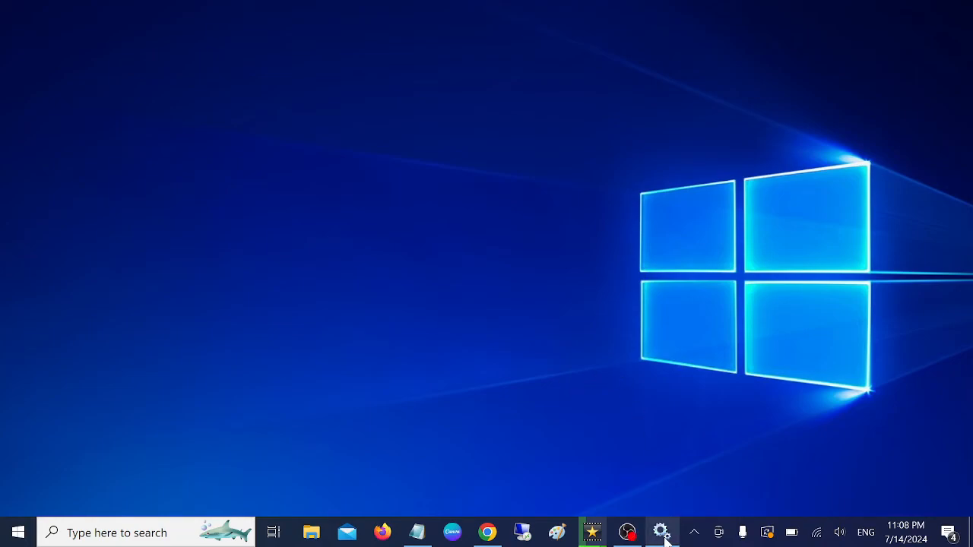
Bring up the properties of Bluetooth User Support Service_658d1 from the Services list
click(660, 533)
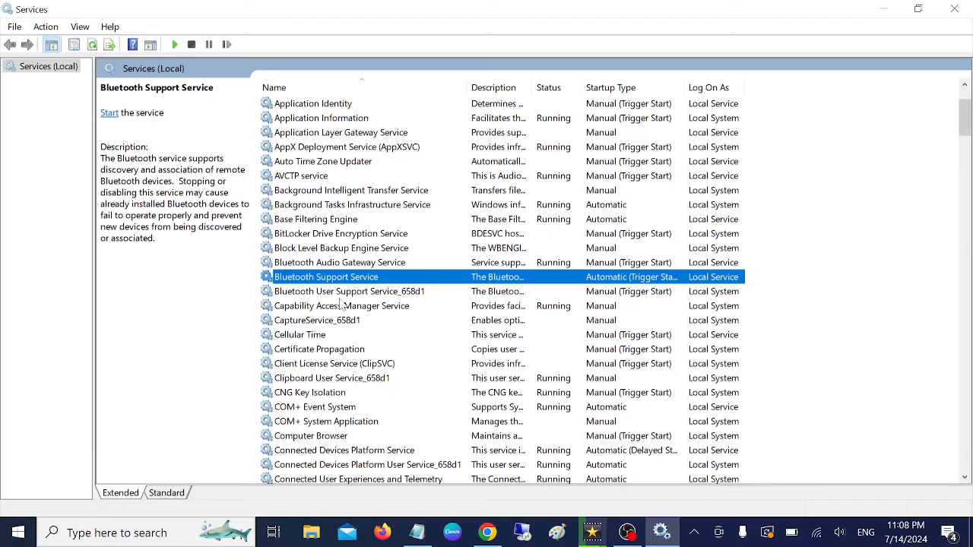
click(350, 292)
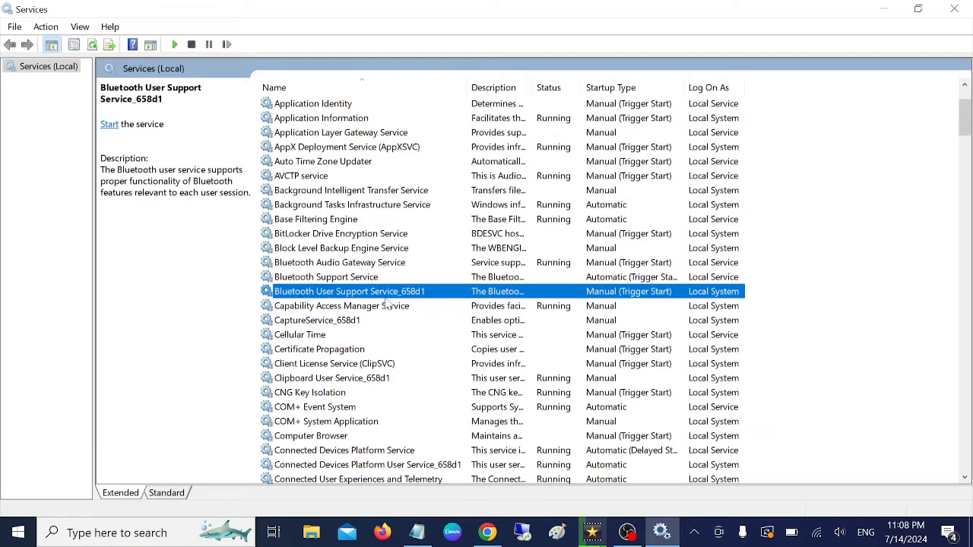
double_click(350, 292)
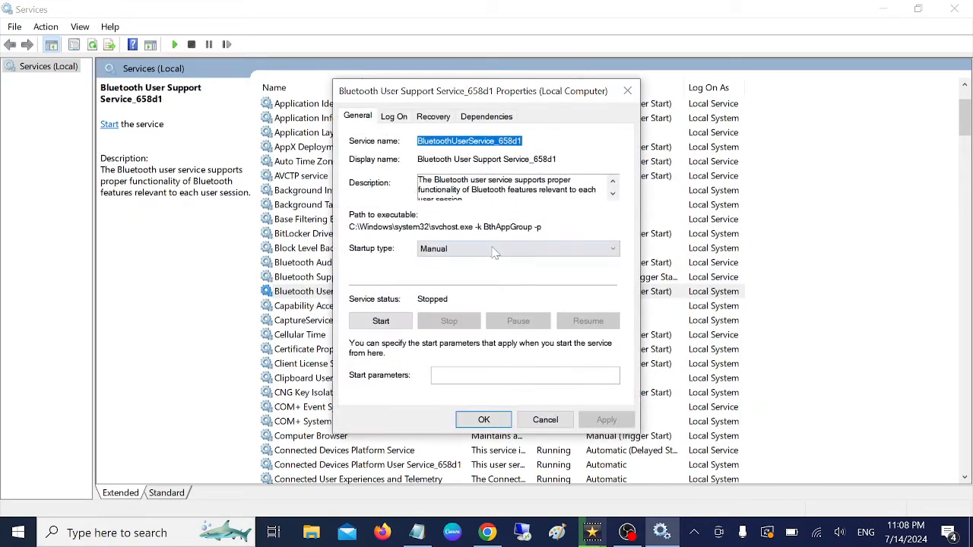
Attempt Startup type Automatic, dismiss the 'parameter is incorrect' error and cancel out
click(517, 249)
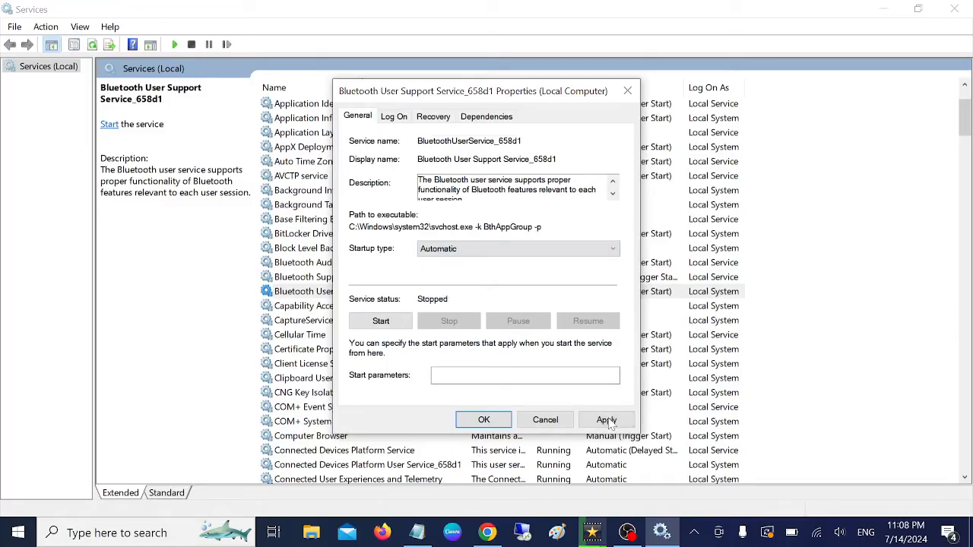
click(606, 420)
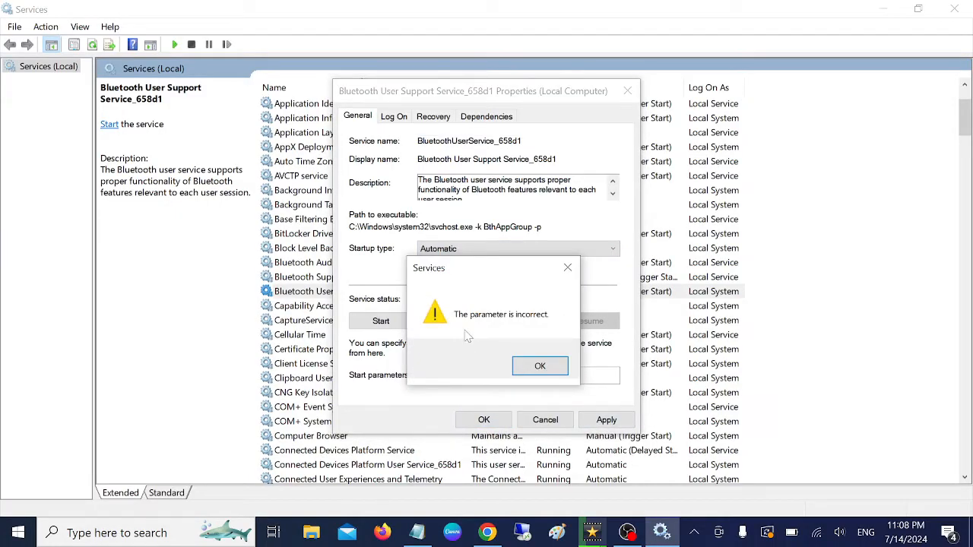
mouse_move(523, 327)
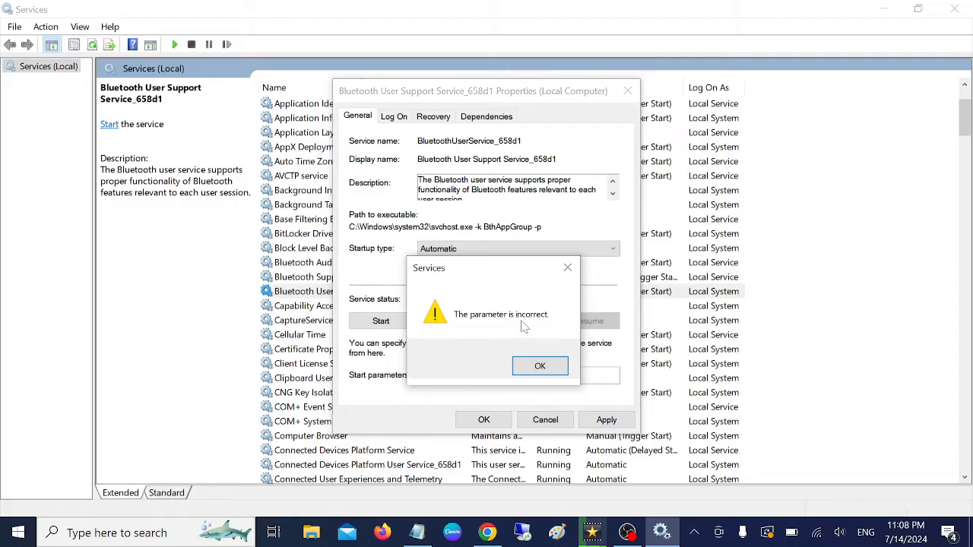
click(539, 365)
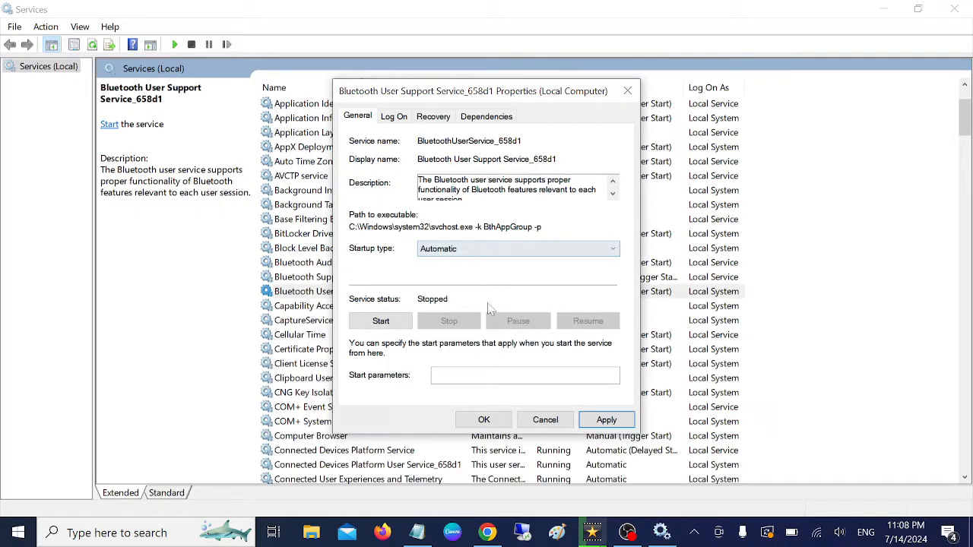
click(544, 420)
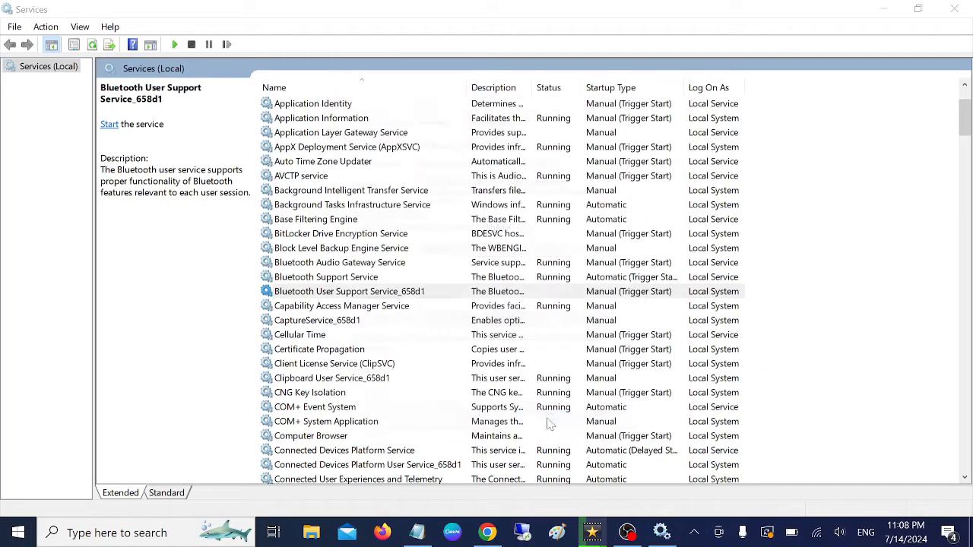
Expand HKEY_LOCAL_MACHINE in Registry Editor toward SYSTEM\CurrentControlSet\Services
click(350, 292)
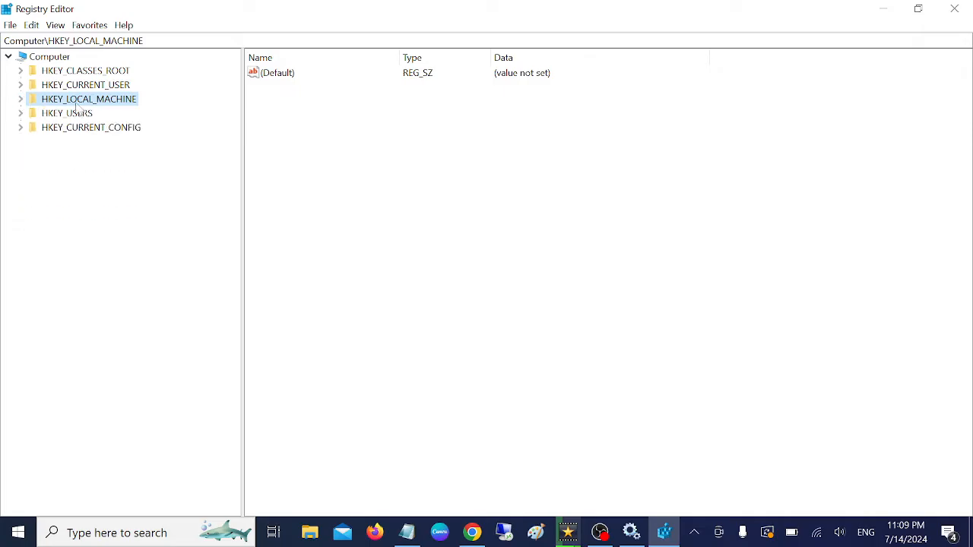
click(22, 99)
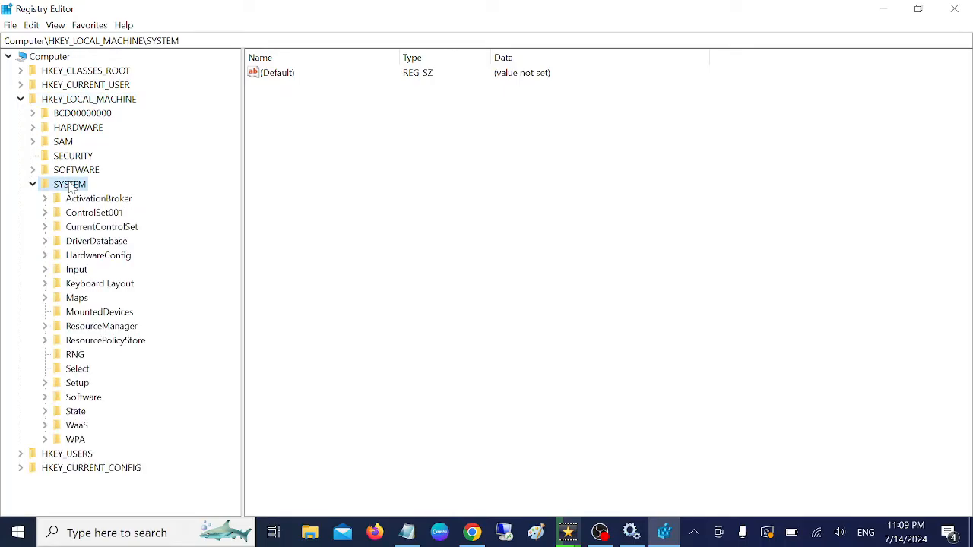
mouse_move(85, 237)
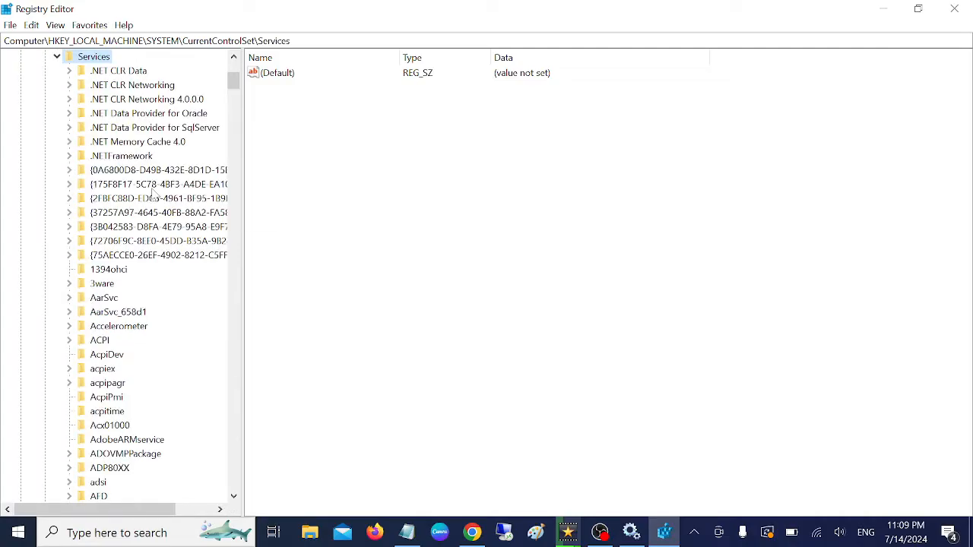
Select the BluetoothUserService_658d1 key to show its values, Start currently 3
scroll(down, 3)
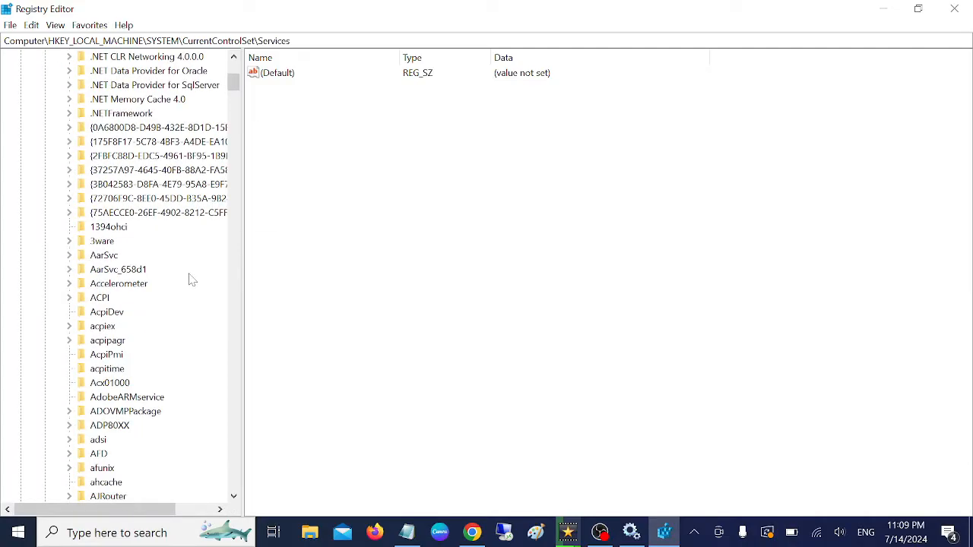
scroll(down, 3)
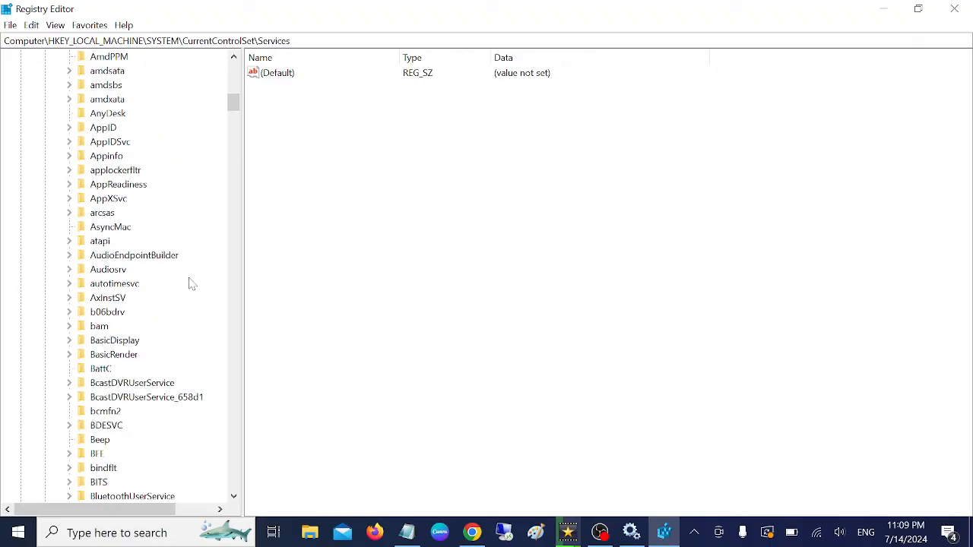
scroll(down, 3)
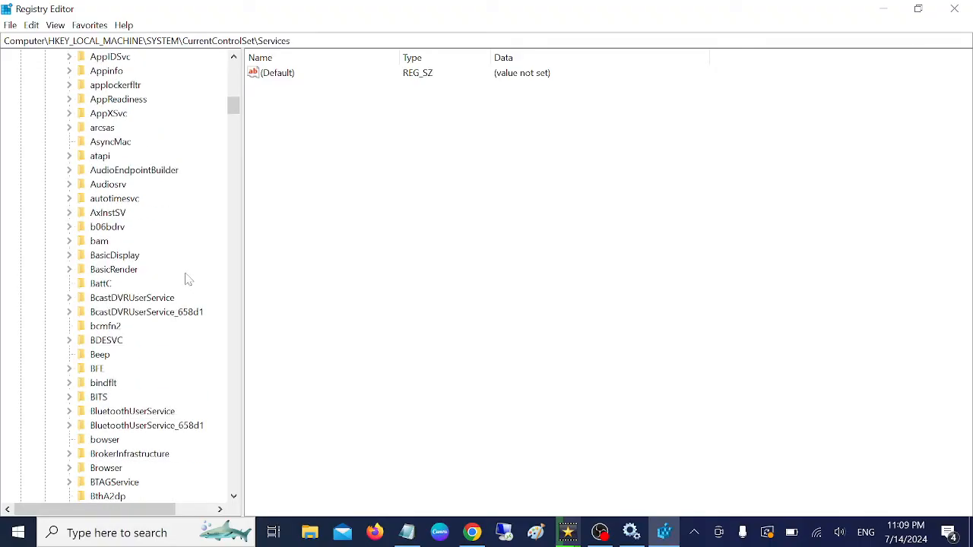
scroll(down, 3)
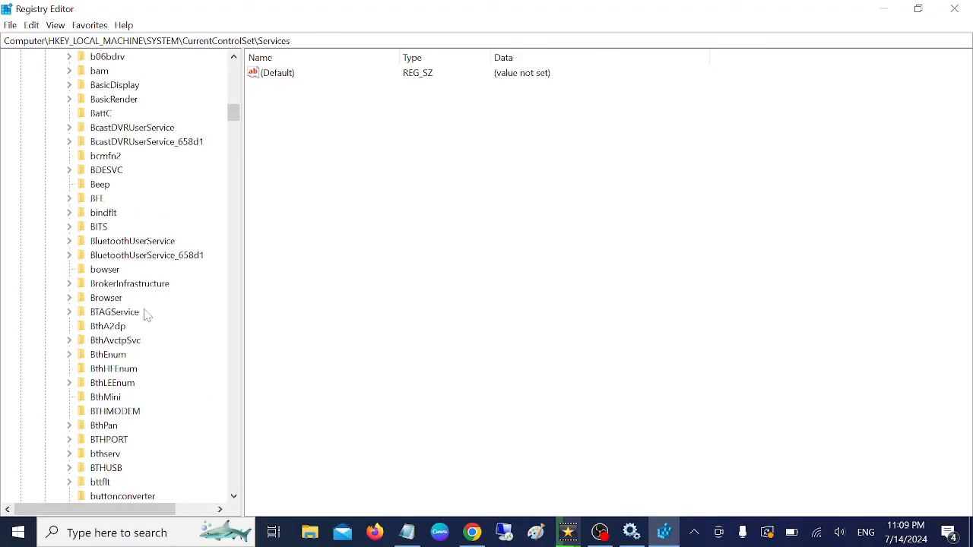
mouse_move(152, 262)
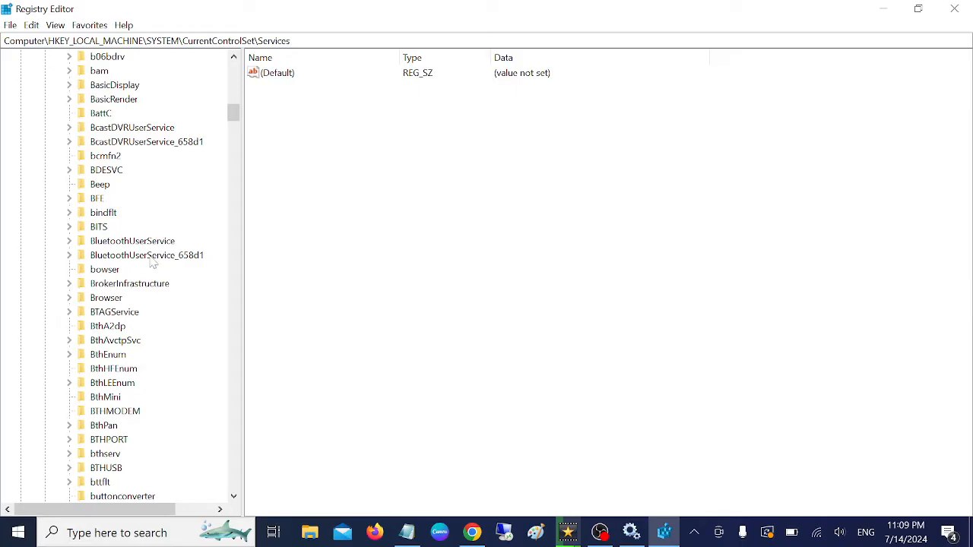
mouse_move(143, 257)
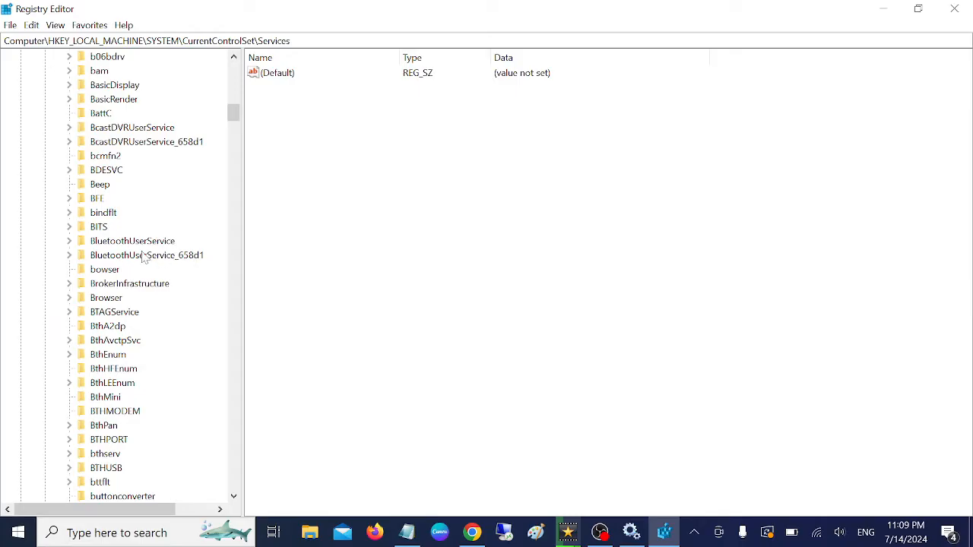
click(146, 255)
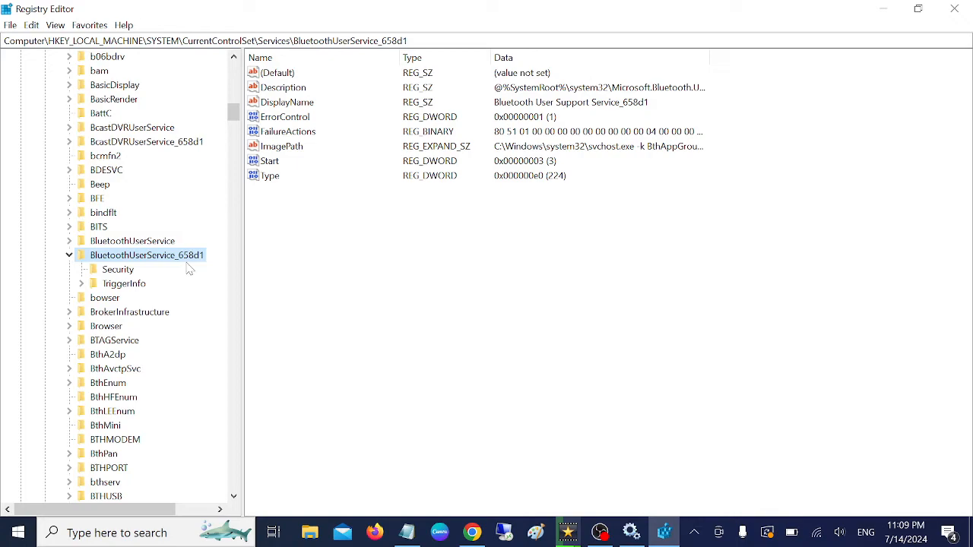
mouse_move(595, 447)
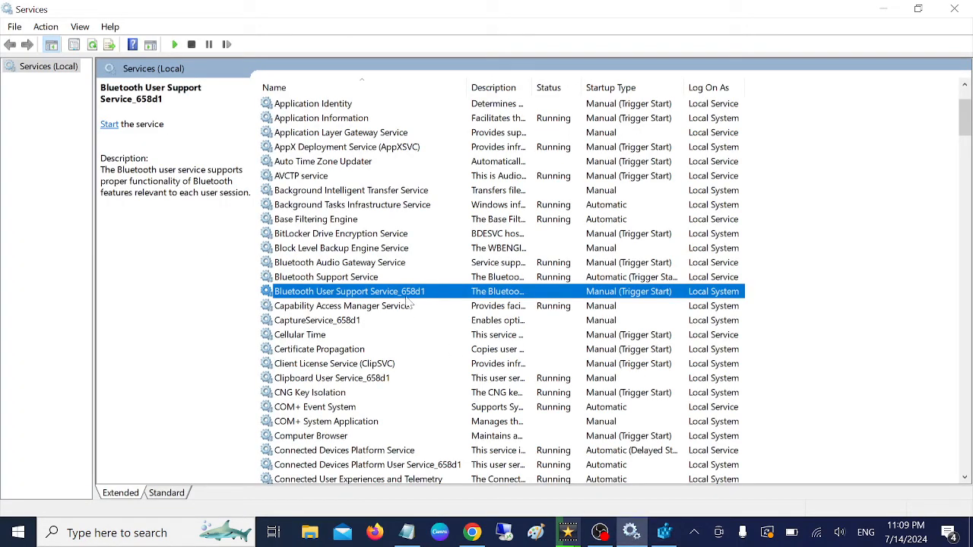
Reconfirm the service is still Manual and stopped, then cancel its properties
double_click(349, 292)
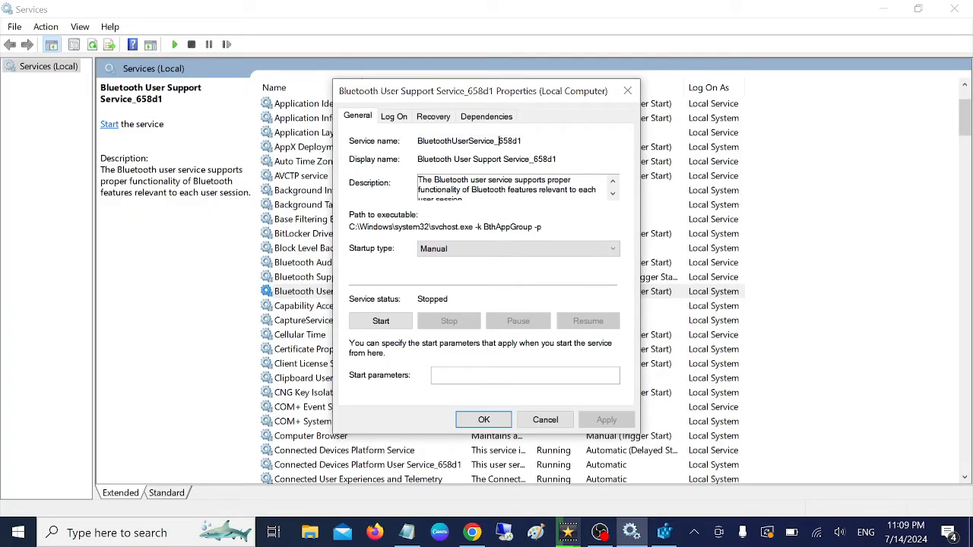
mouse_move(544, 420)
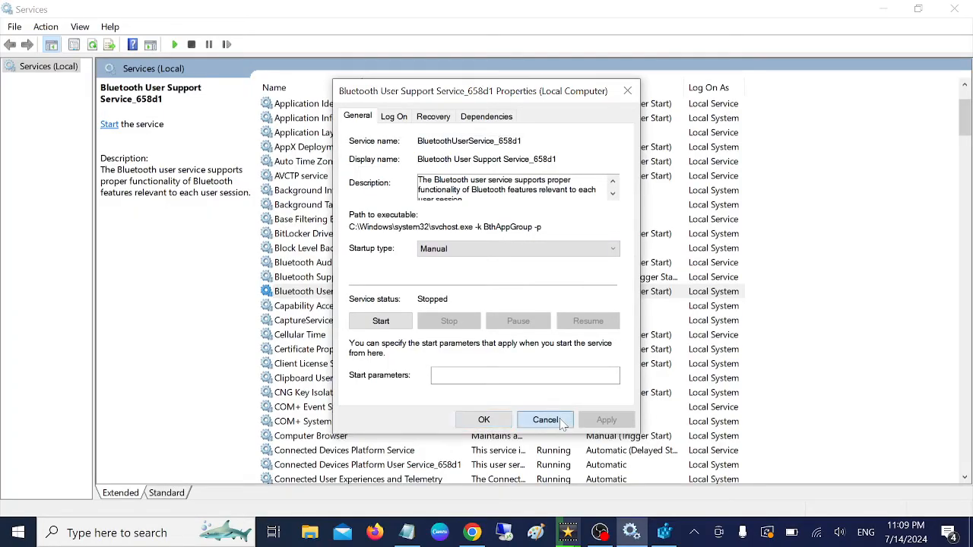
click(544, 419)
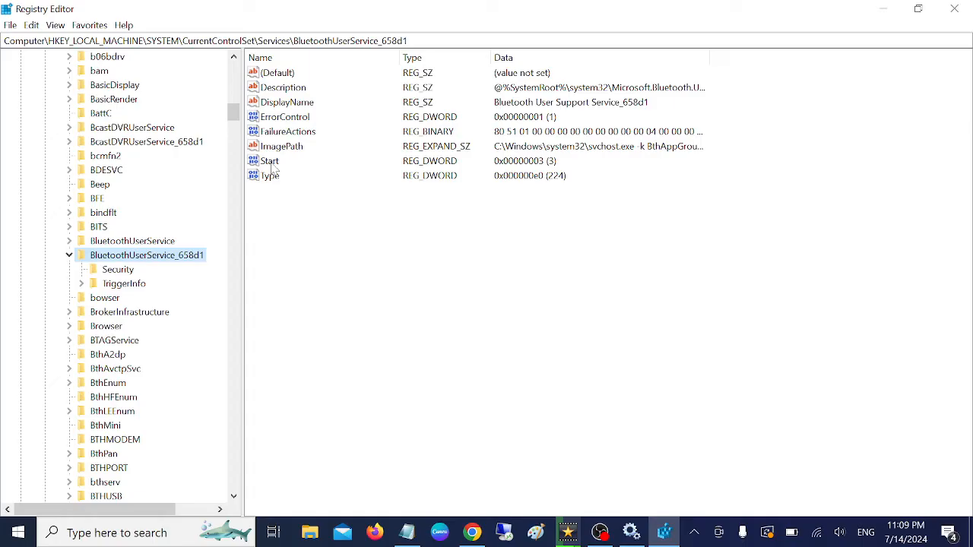
Set the BluetoothUserService_658d1 Start value to 2, verify it, and close Registry Editor
double_click(270, 161)
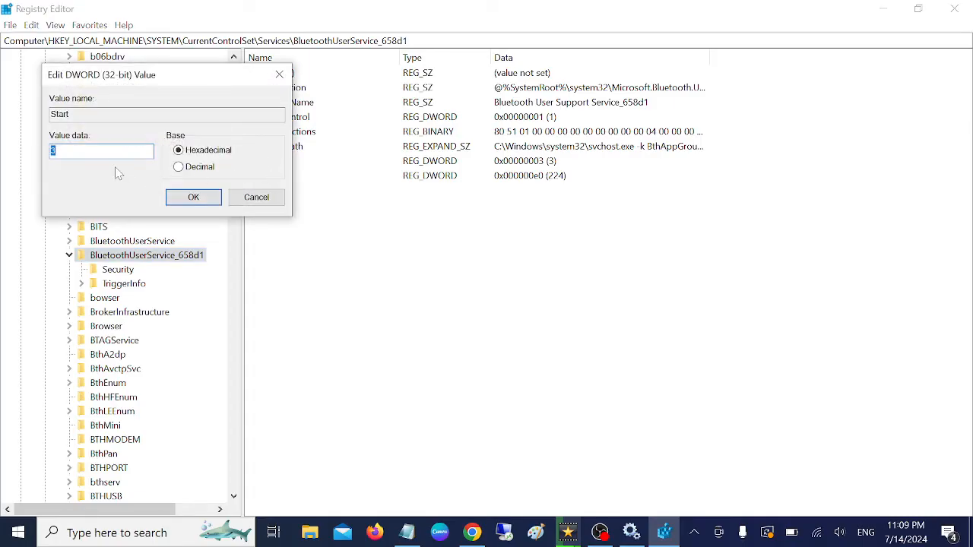
text(2)
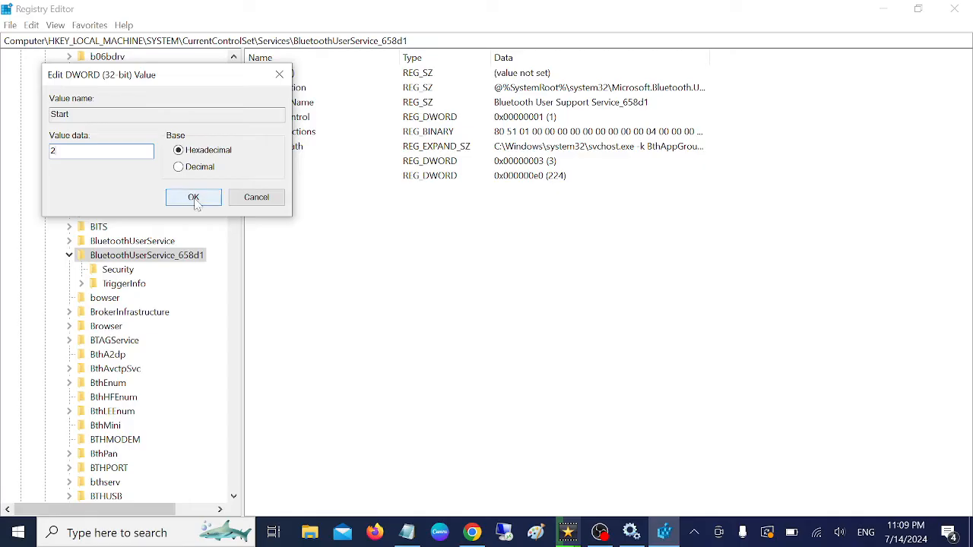
click(193, 198)
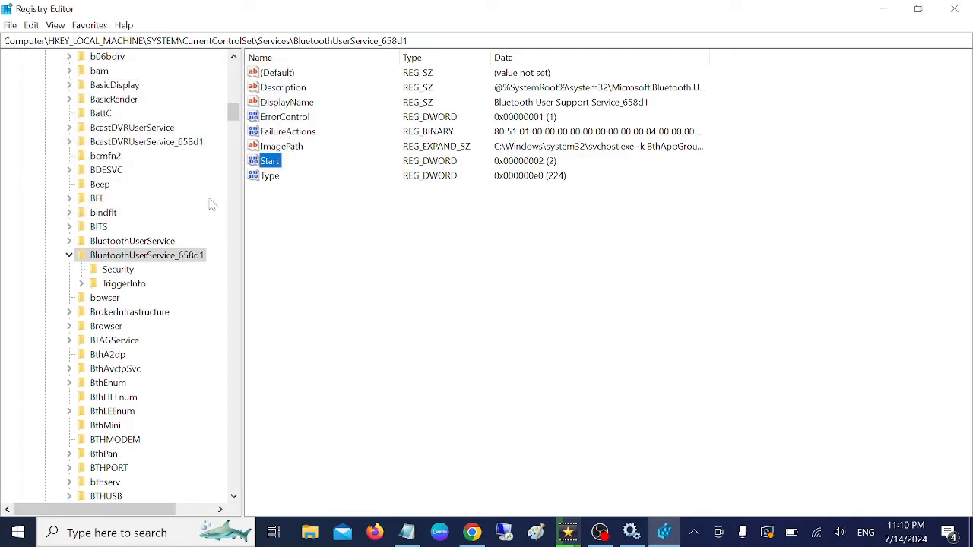
double_click(270, 161)
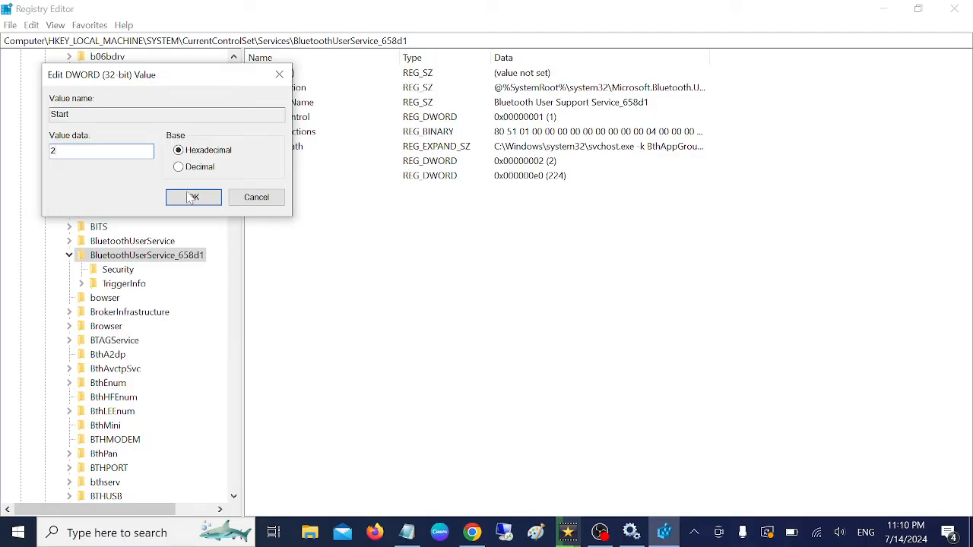
click(194, 198)
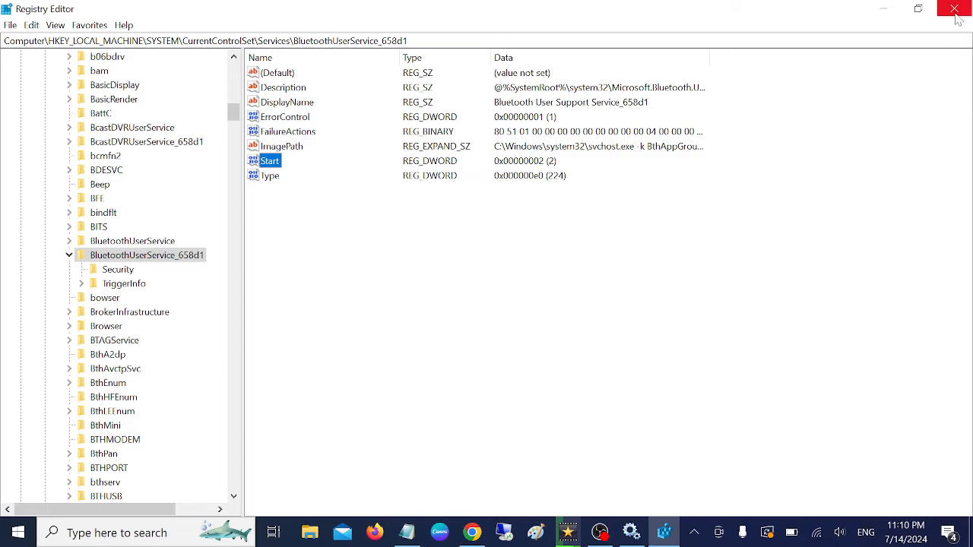
click(955, 9)
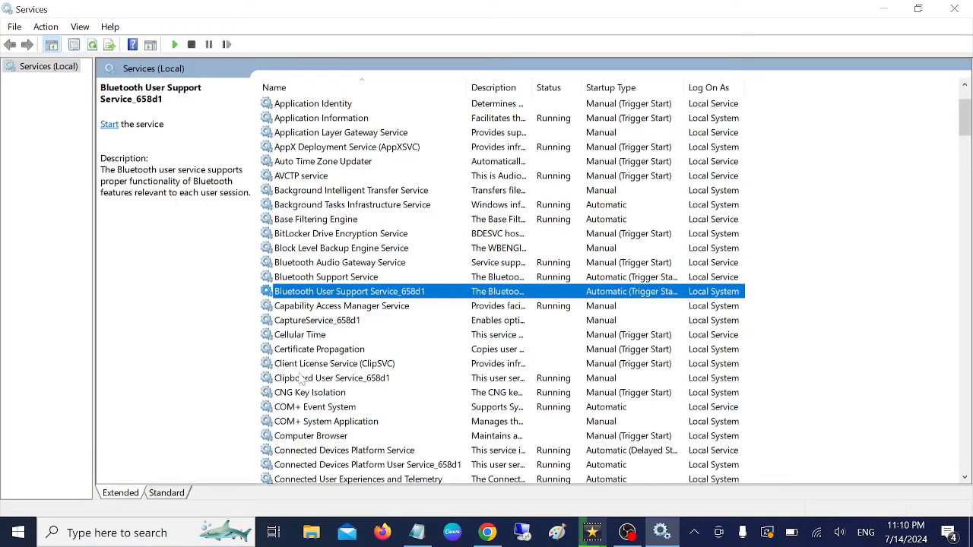
Reopen the service properties, dismiss the 'parameter is incorrect' error and close them
double_click(350, 292)
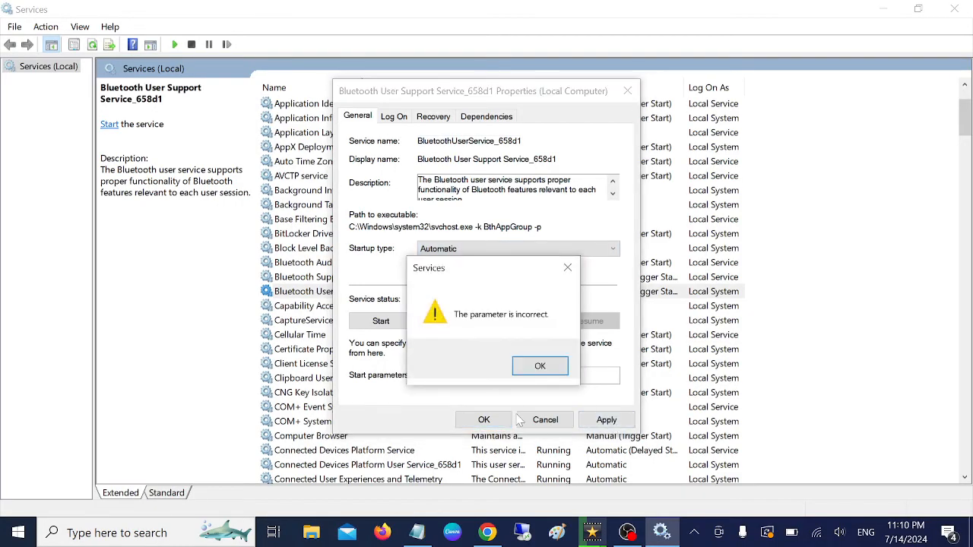
click(539, 364)
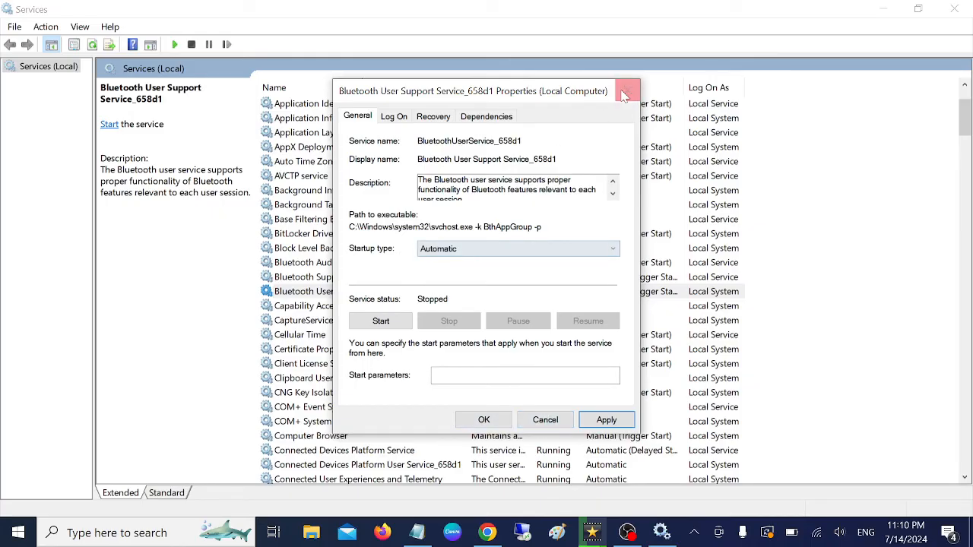
click(626, 91)
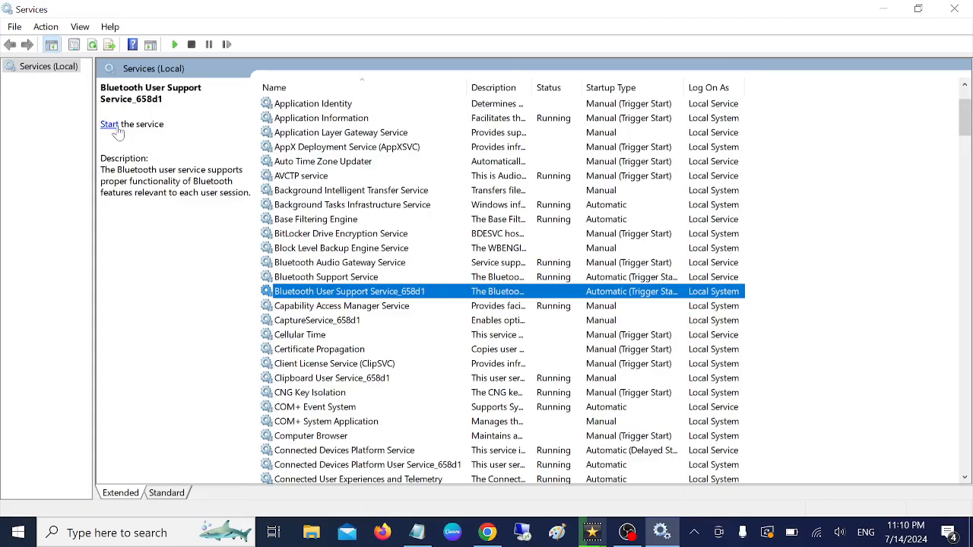
Start Bluetooth User Support Service_658d1 and close the Services window
click(109, 125)
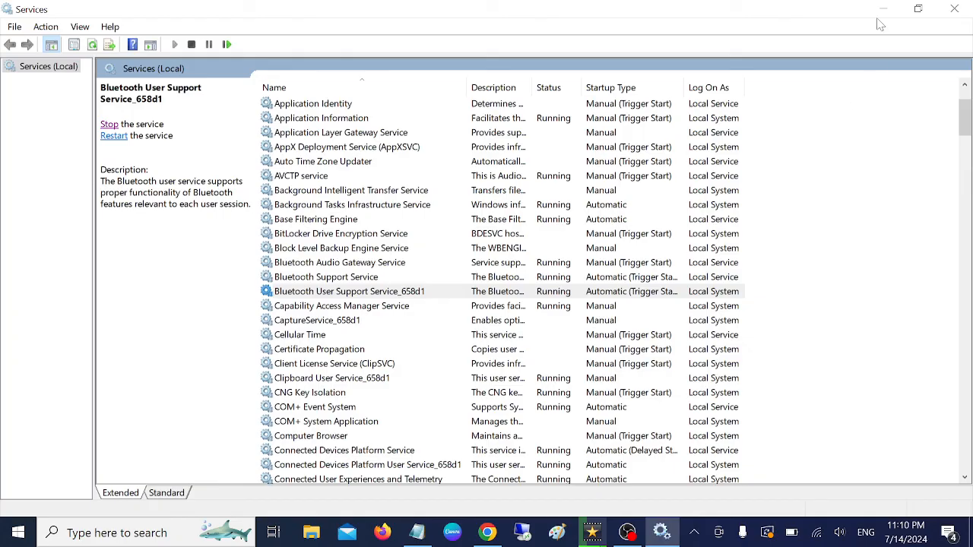
click(955, 9)
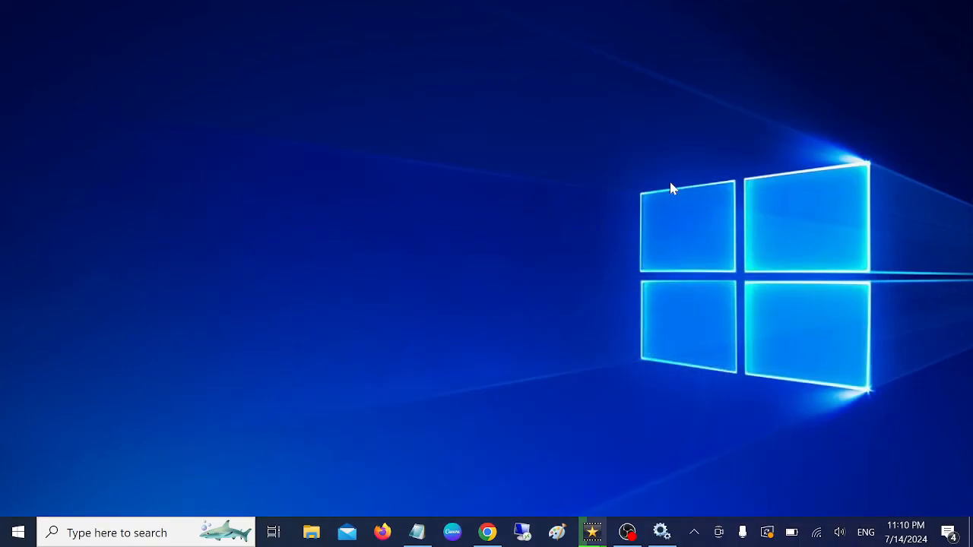